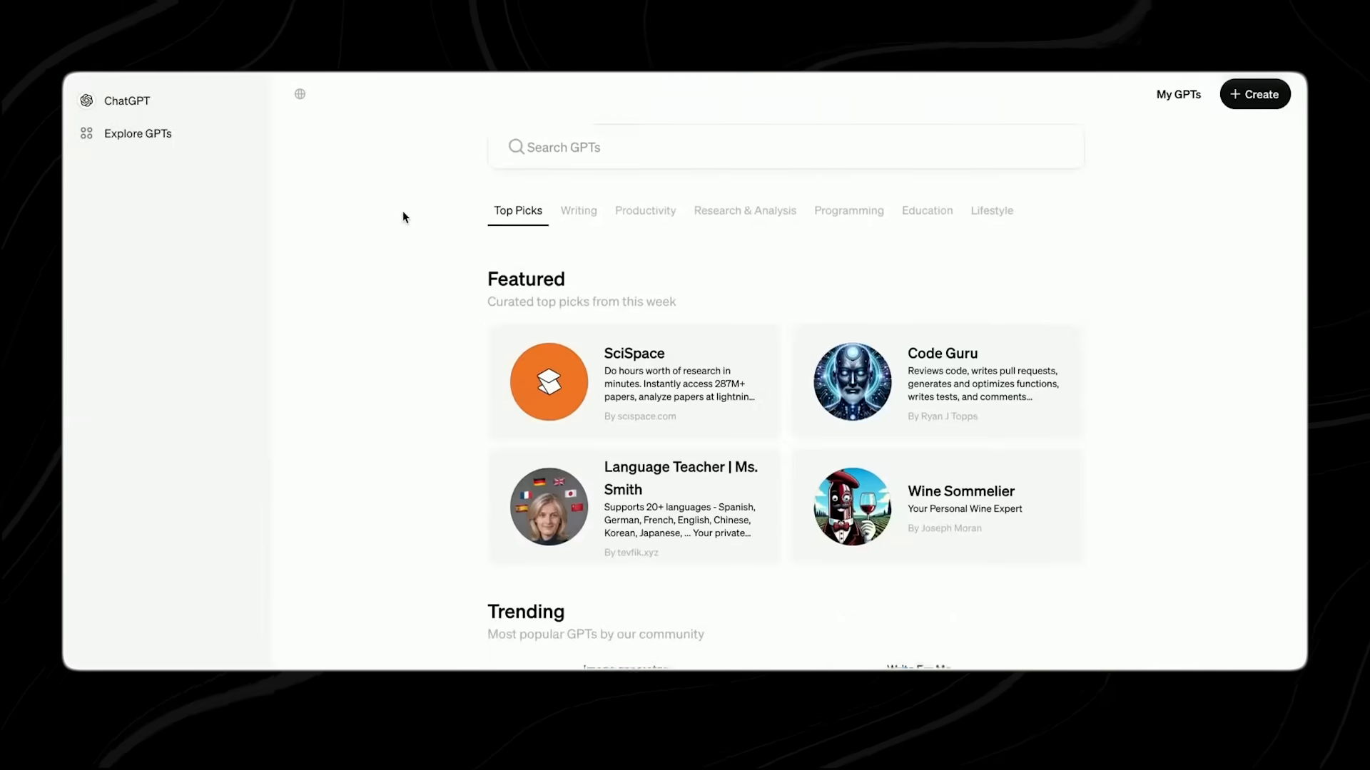
scroll(down, 3)
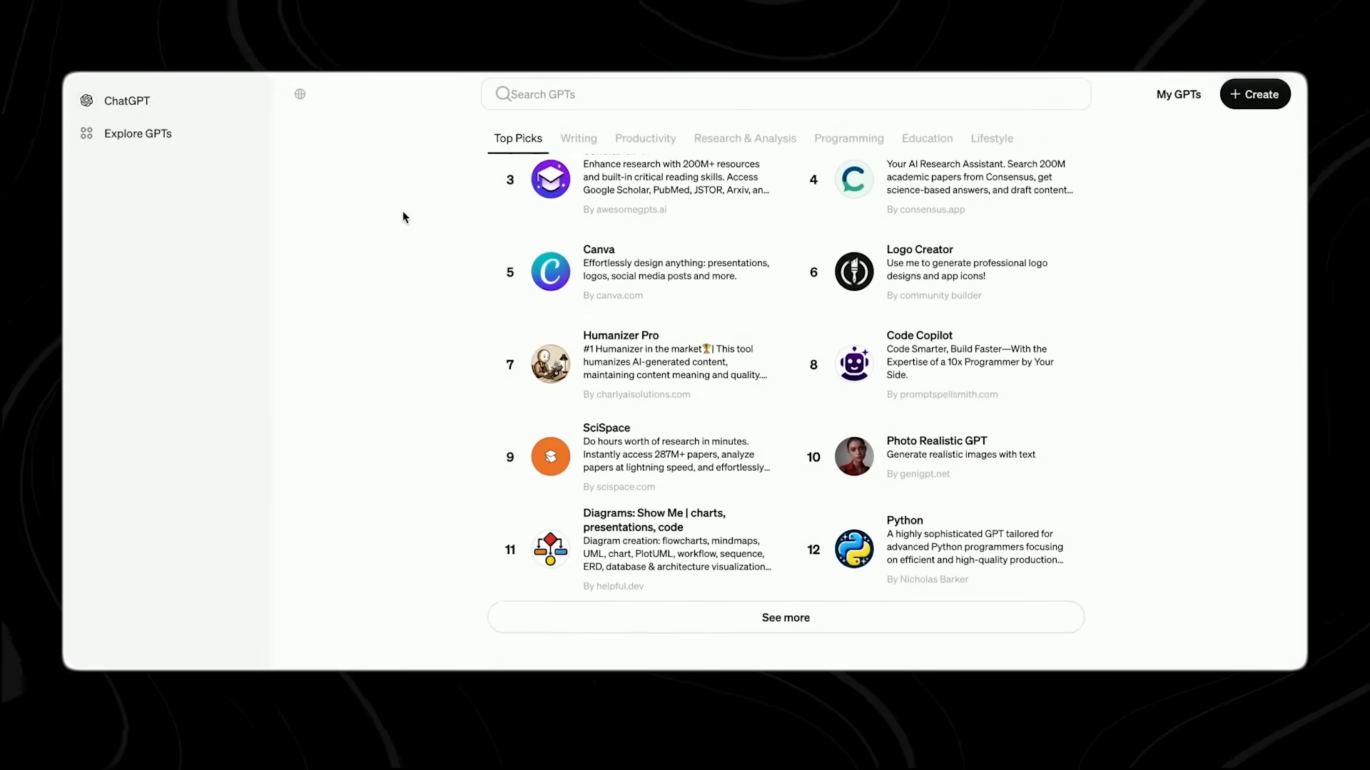